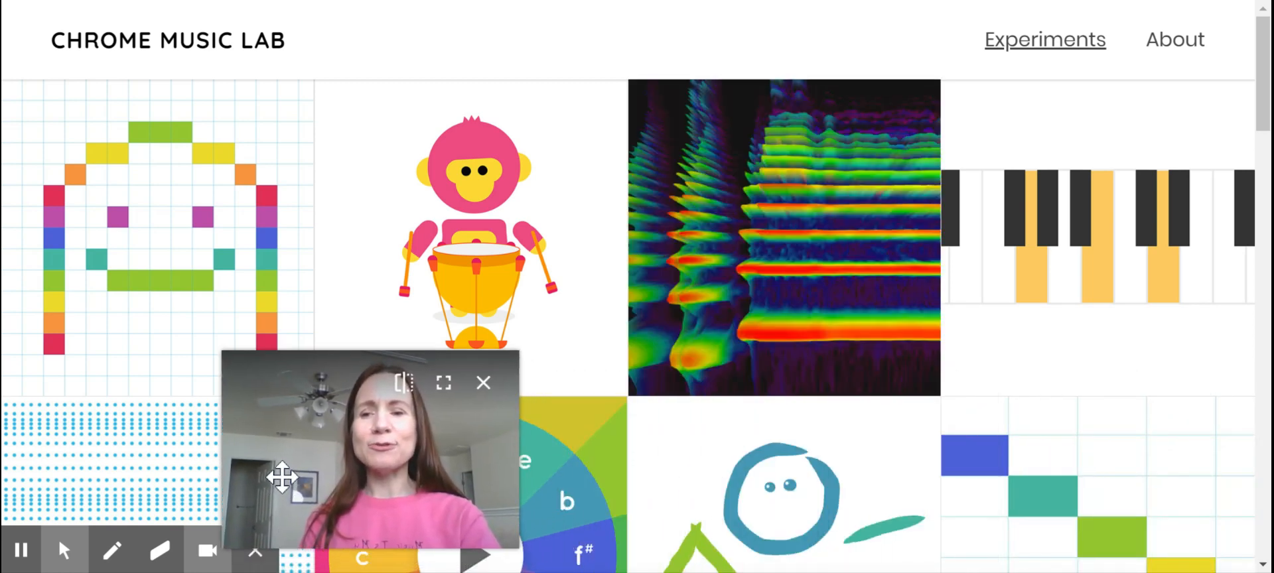
Step: Place red notes in the first and last columns, then orange, yellow and teal in columns two to four
drag(284, 478, 103, 444)
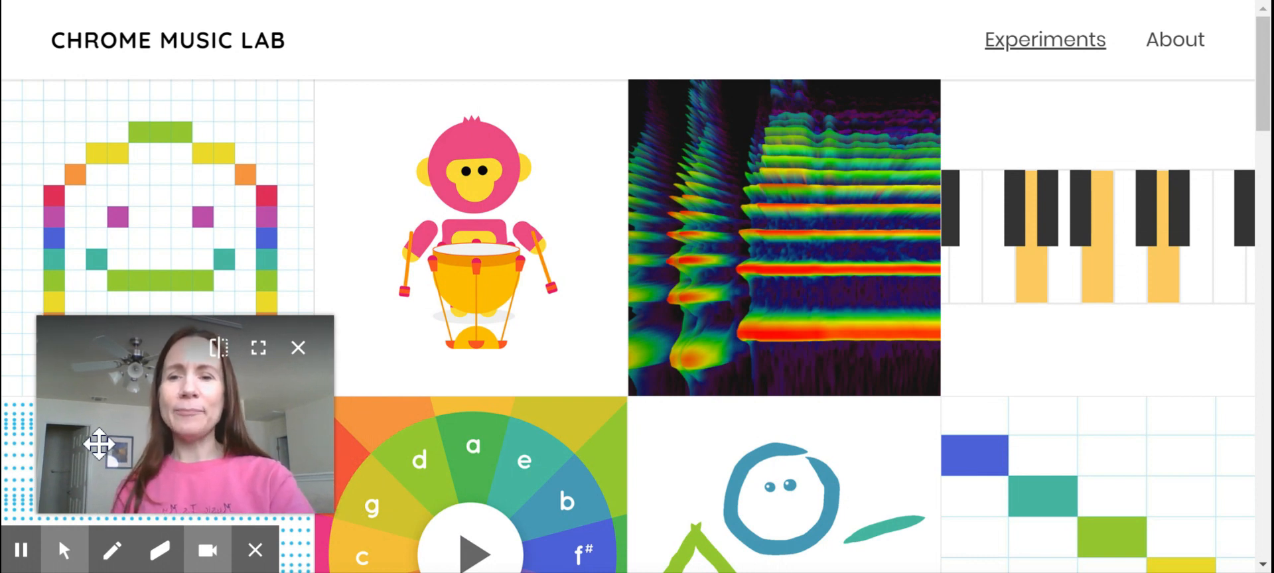
mouse_move(422, 419)
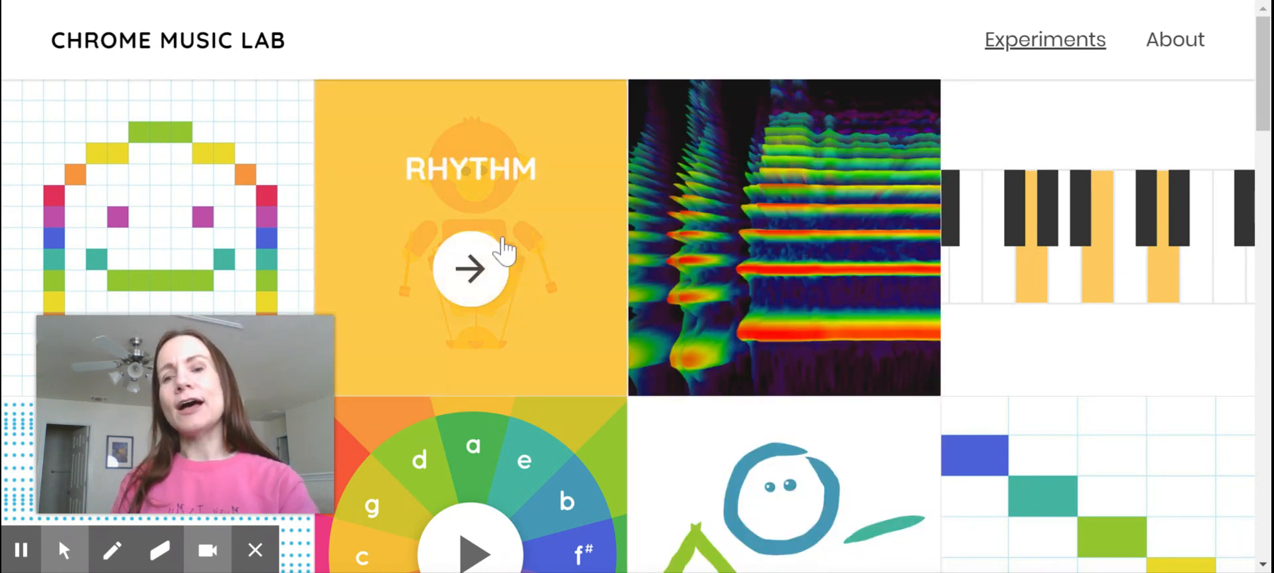
mouse_move(544, 272)
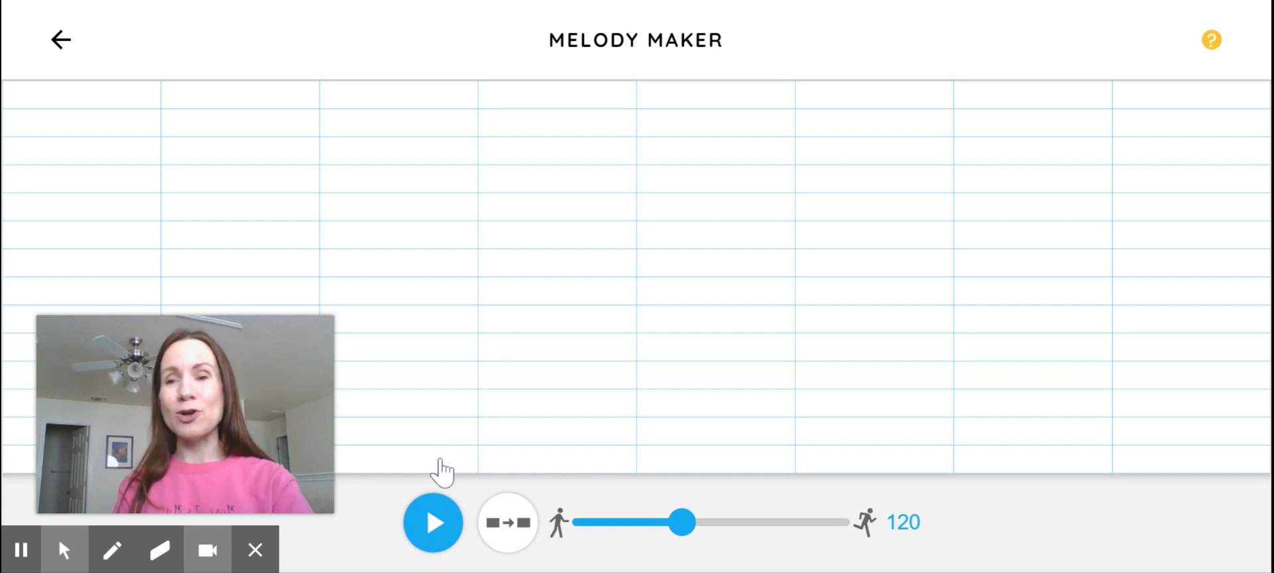
mouse_move(460, 231)
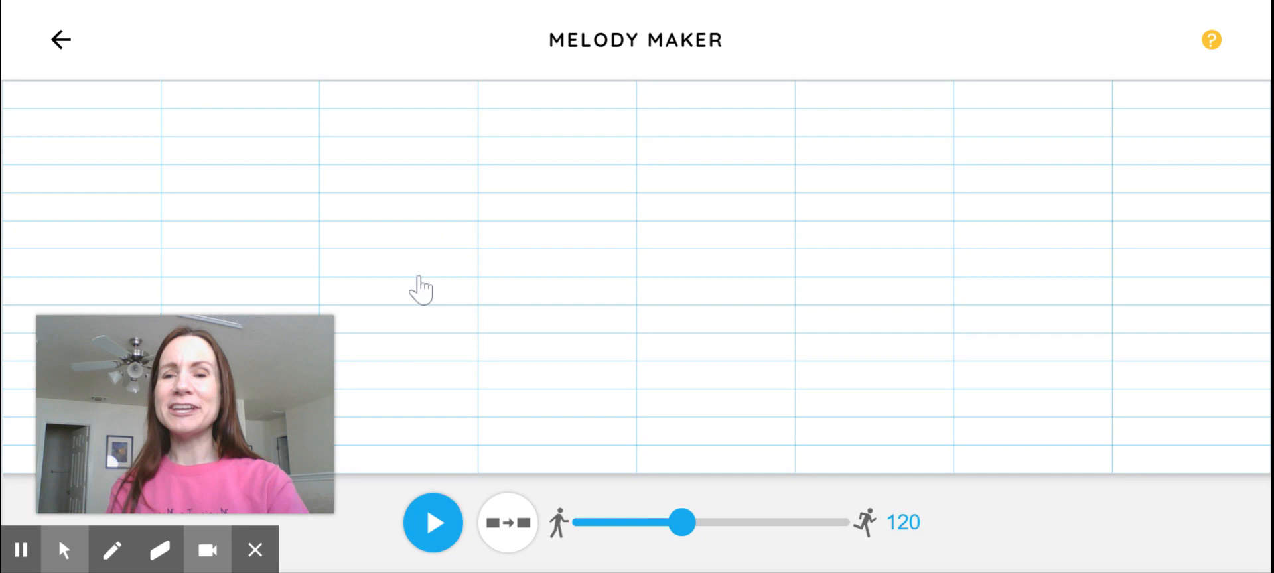
mouse_move(118, 283)
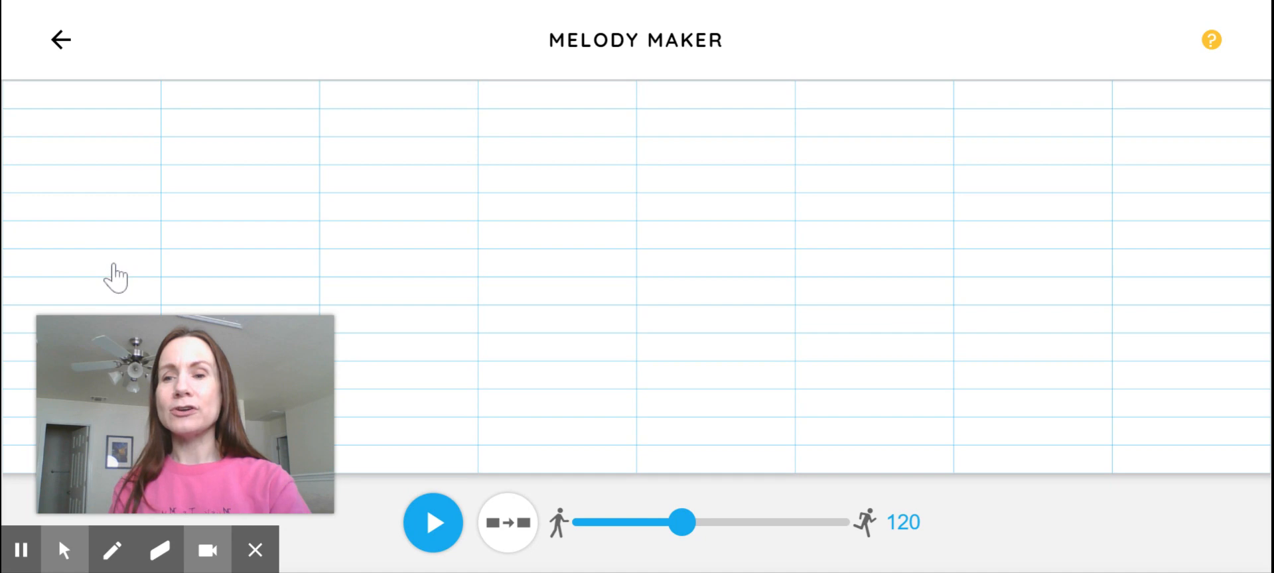
click(80, 269)
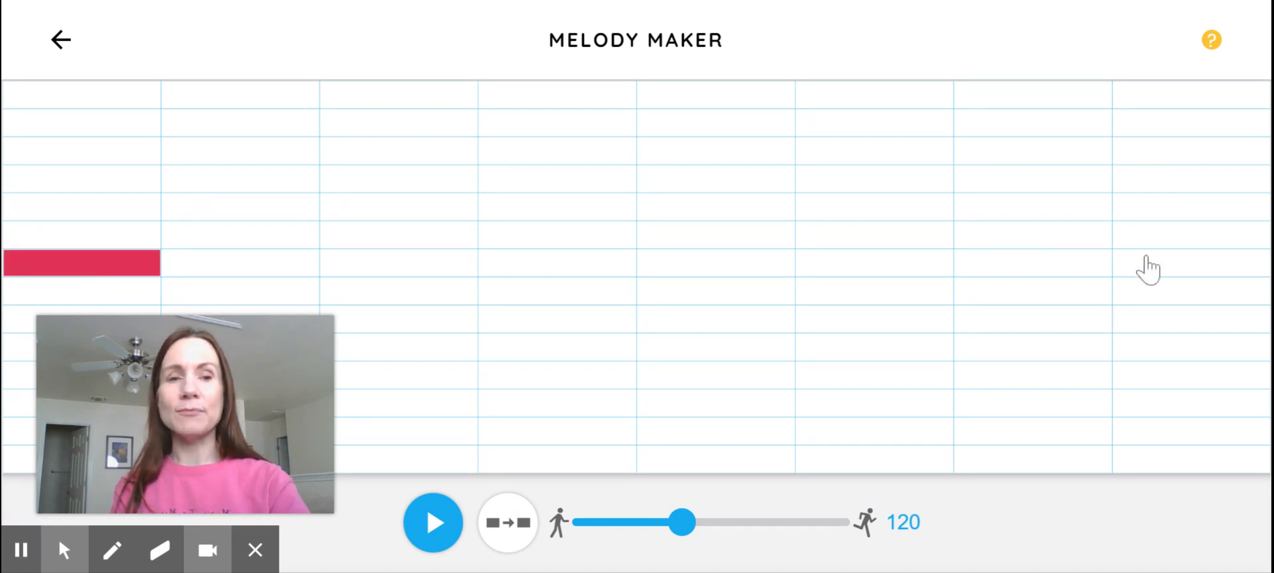
click(1184, 272)
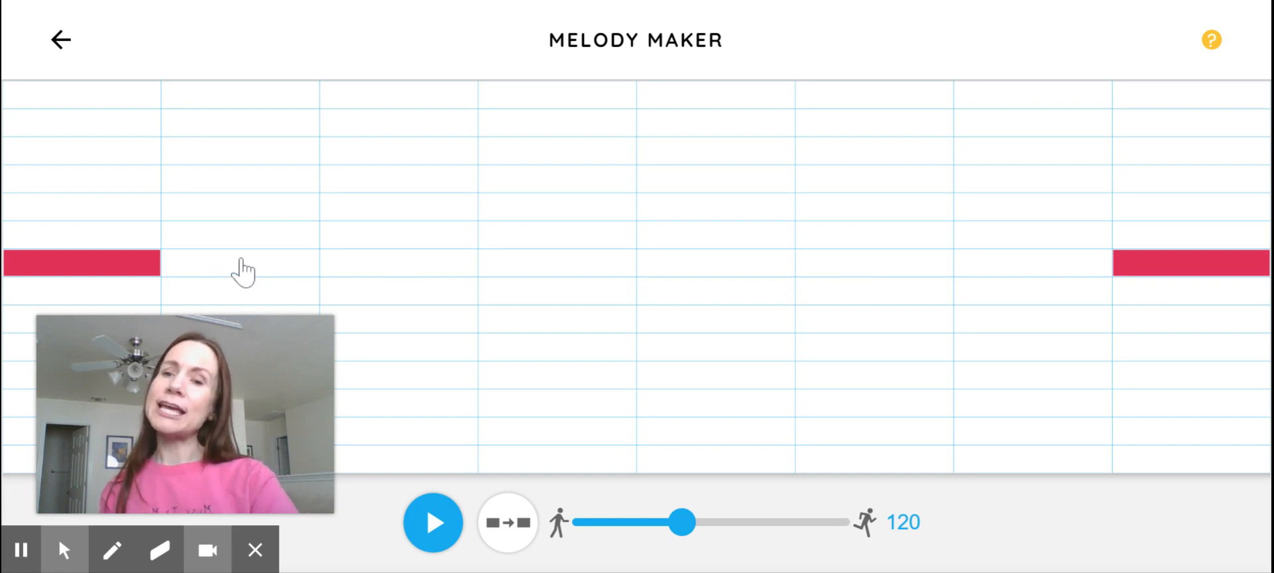
click(397, 207)
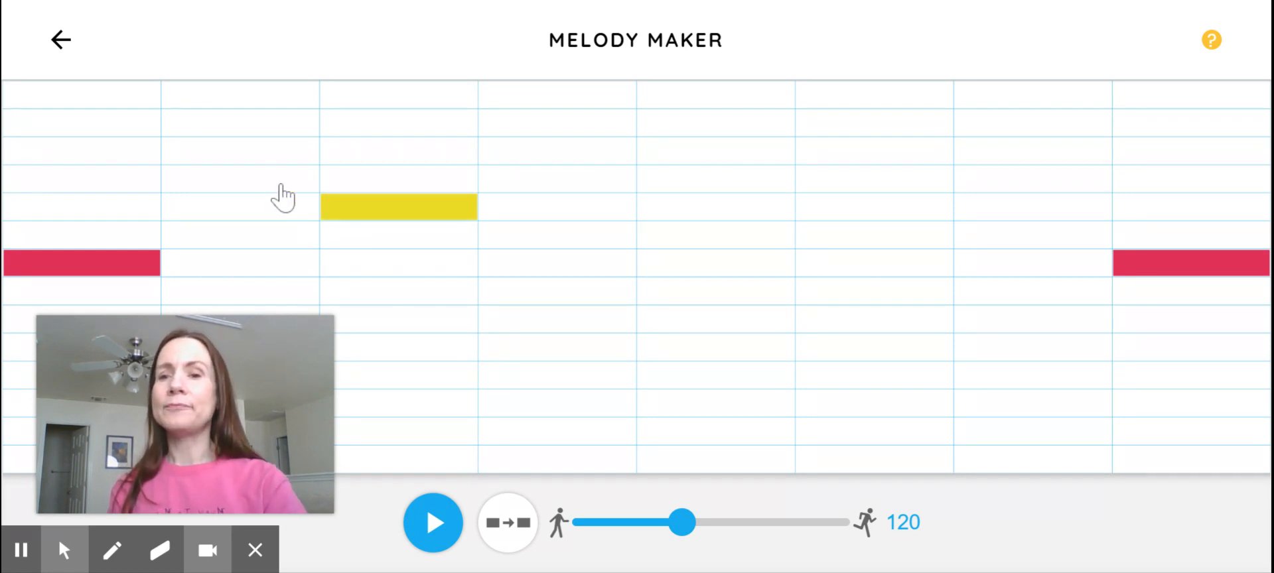
click(239, 235)
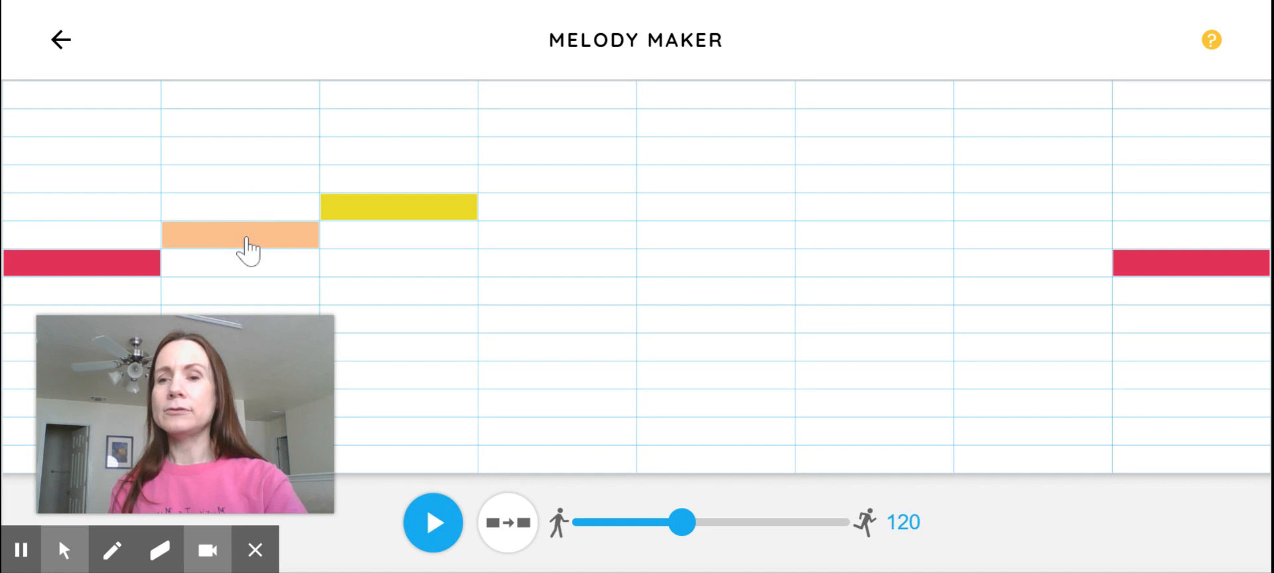
mouse_move(236, 255)
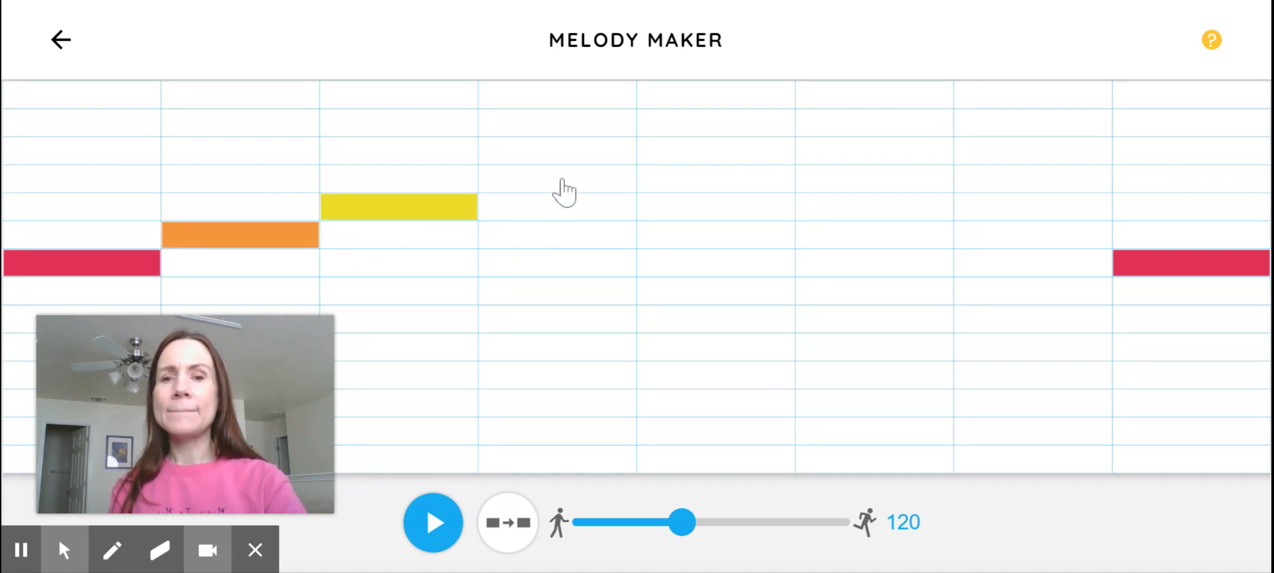
click(557, 150)
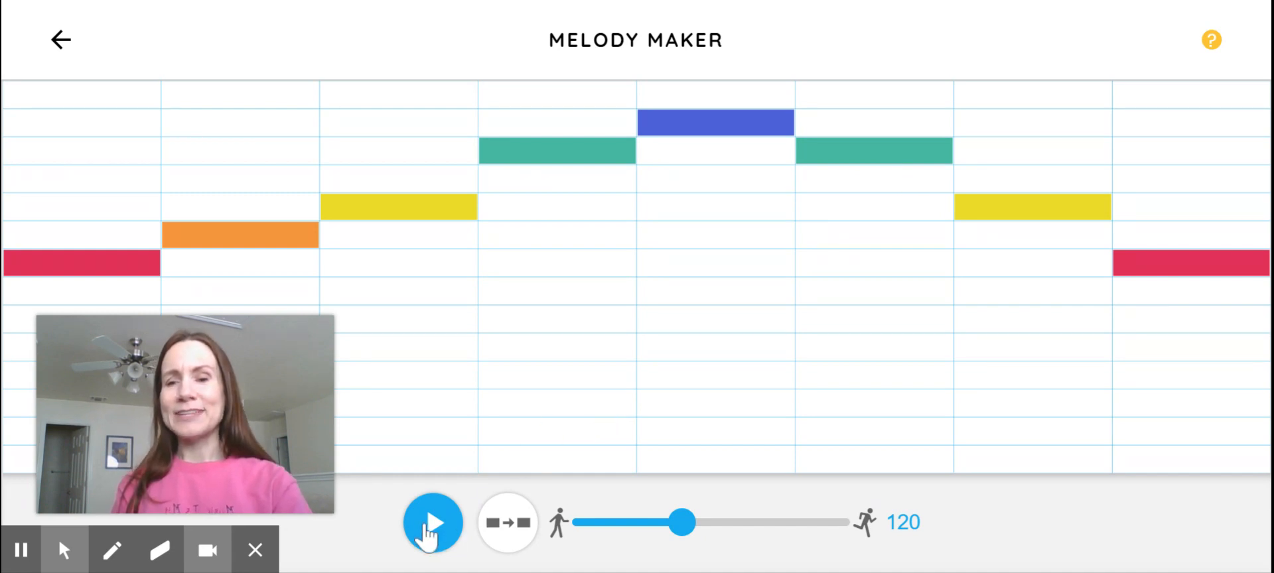
click(433, 523)
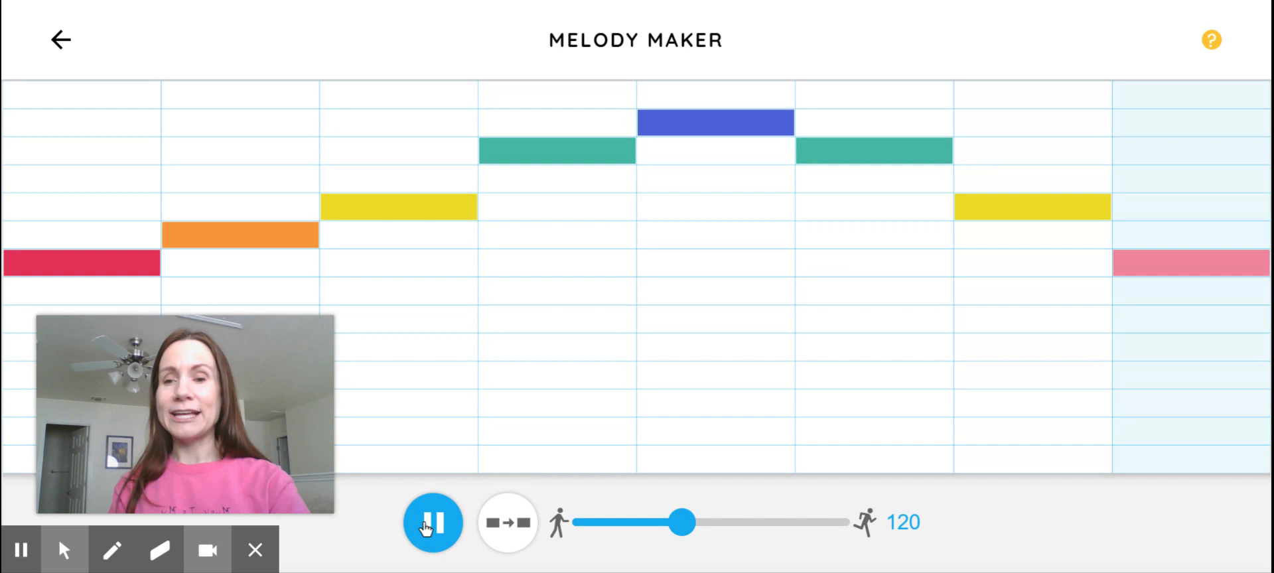
click(434, 522)
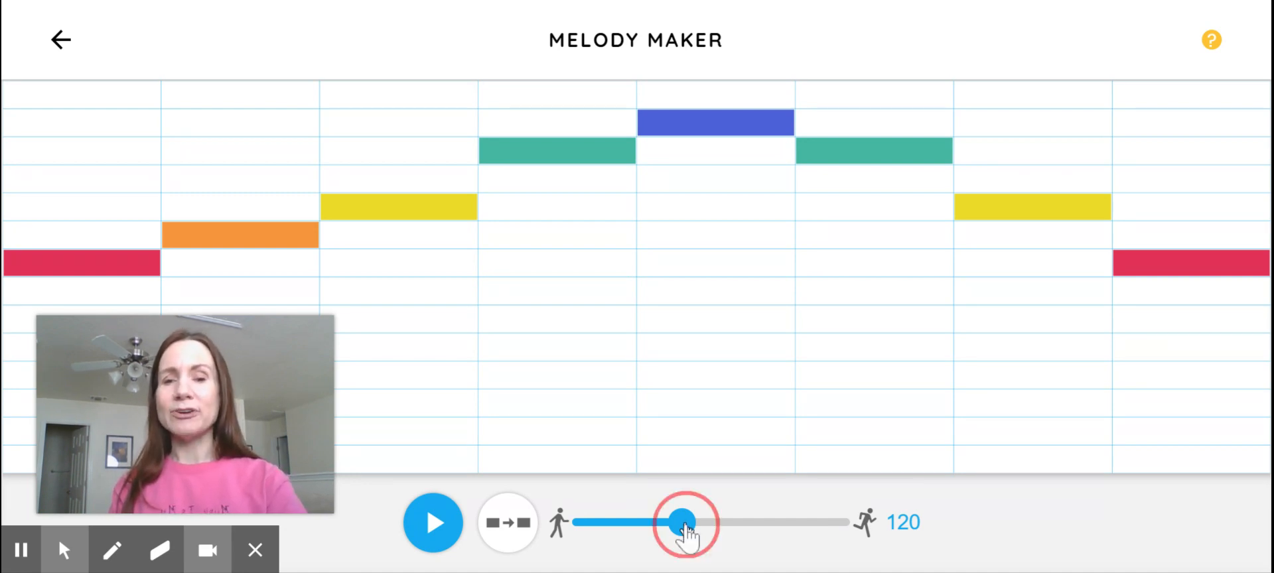
drag(685, 522, 585, 522)
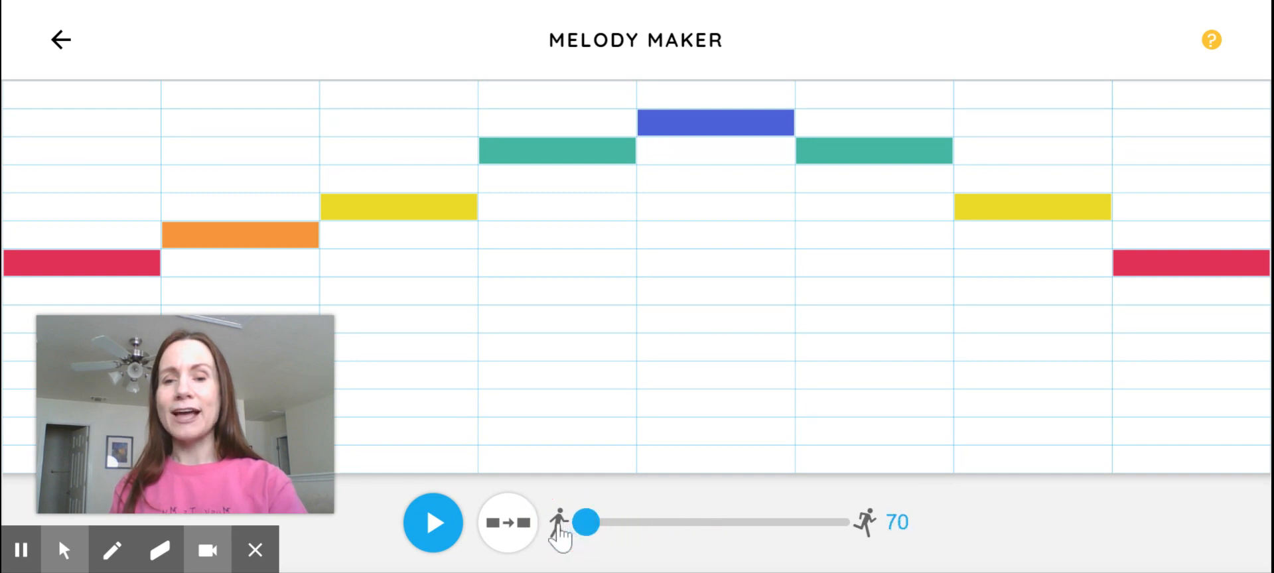
mouse_move(587, 544)
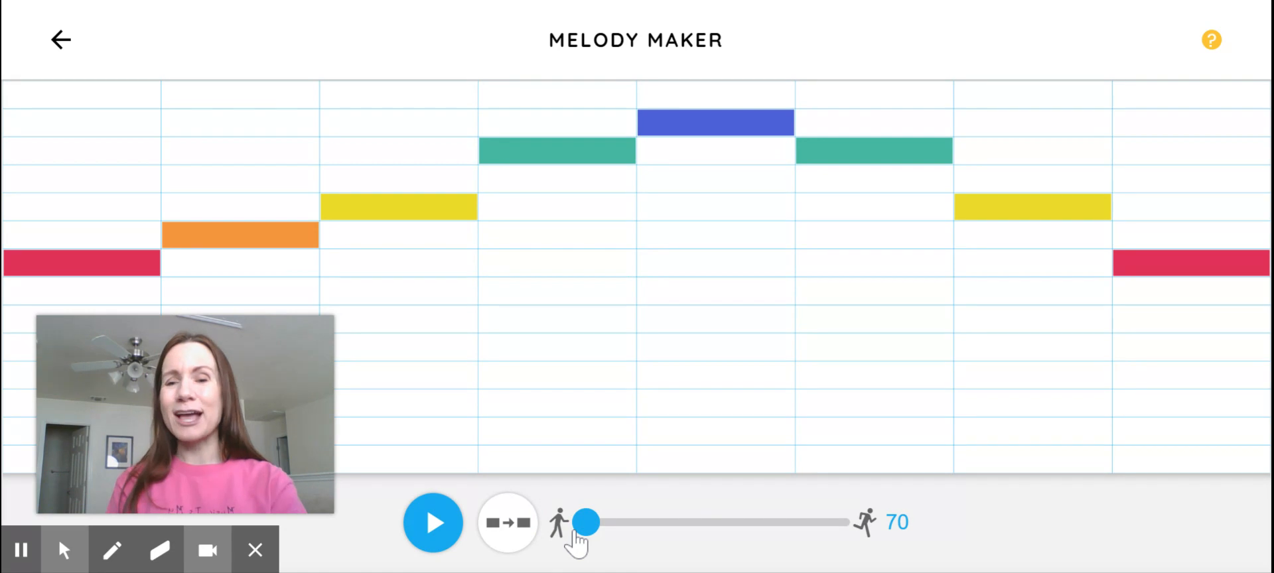
click(432, 523)
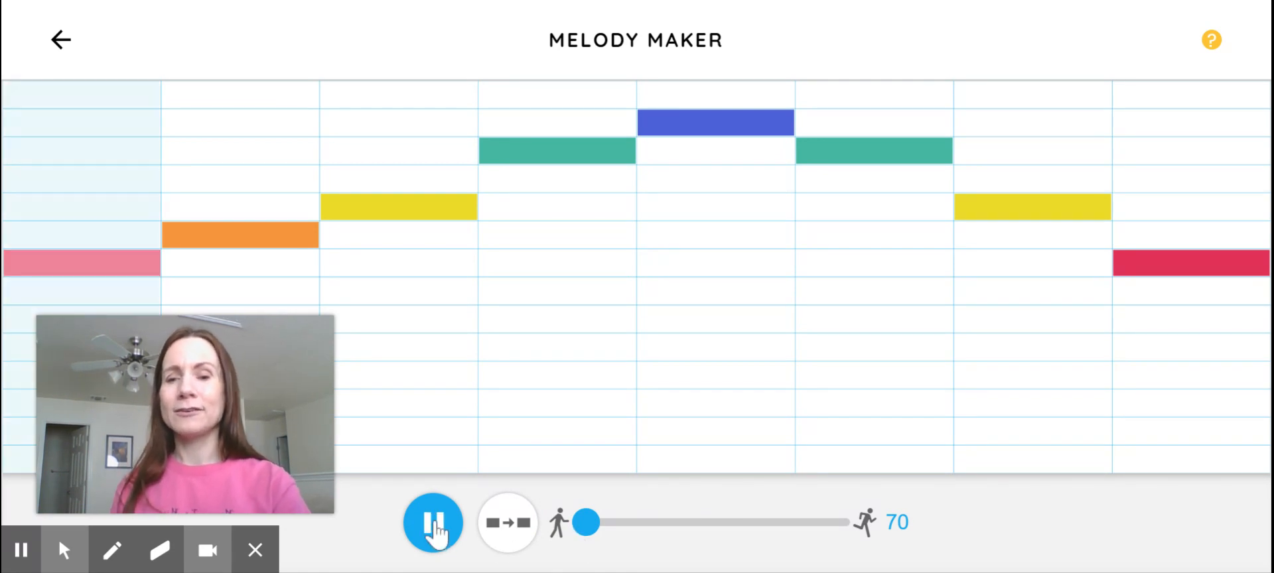
click(433, 522)
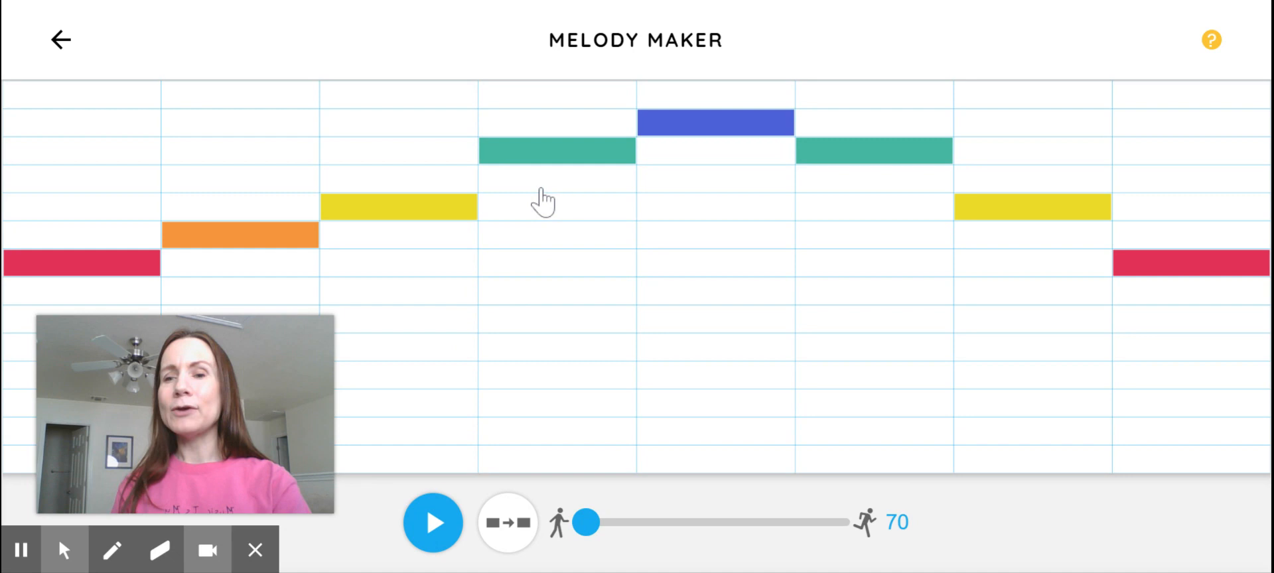
mouse_move(532, 280)
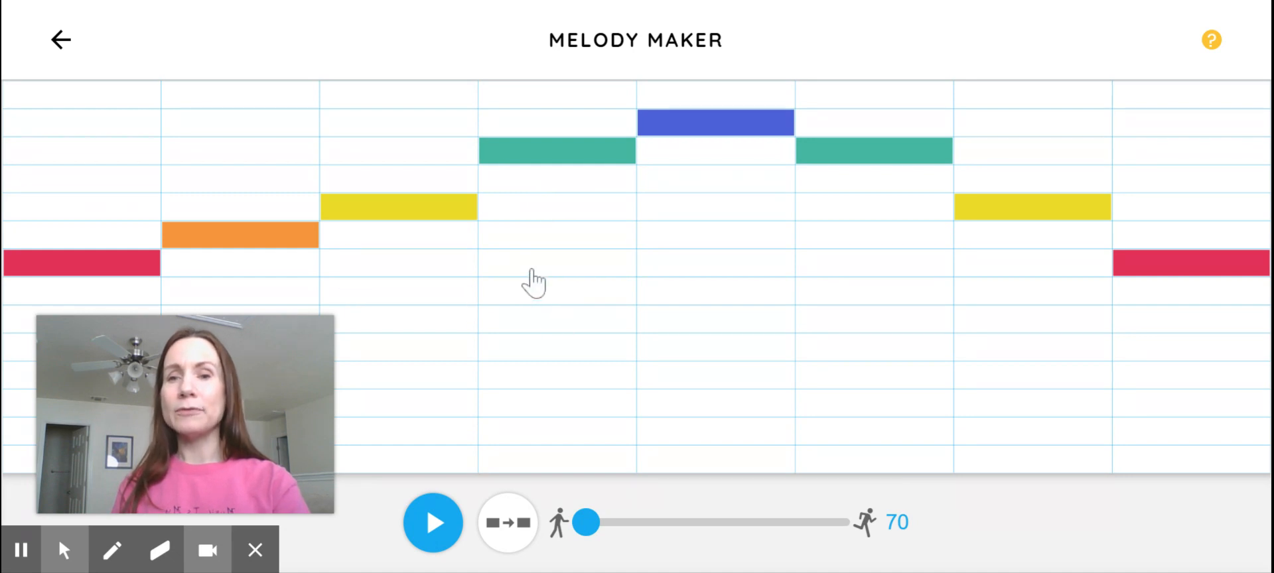
mouse_move(736, 226)
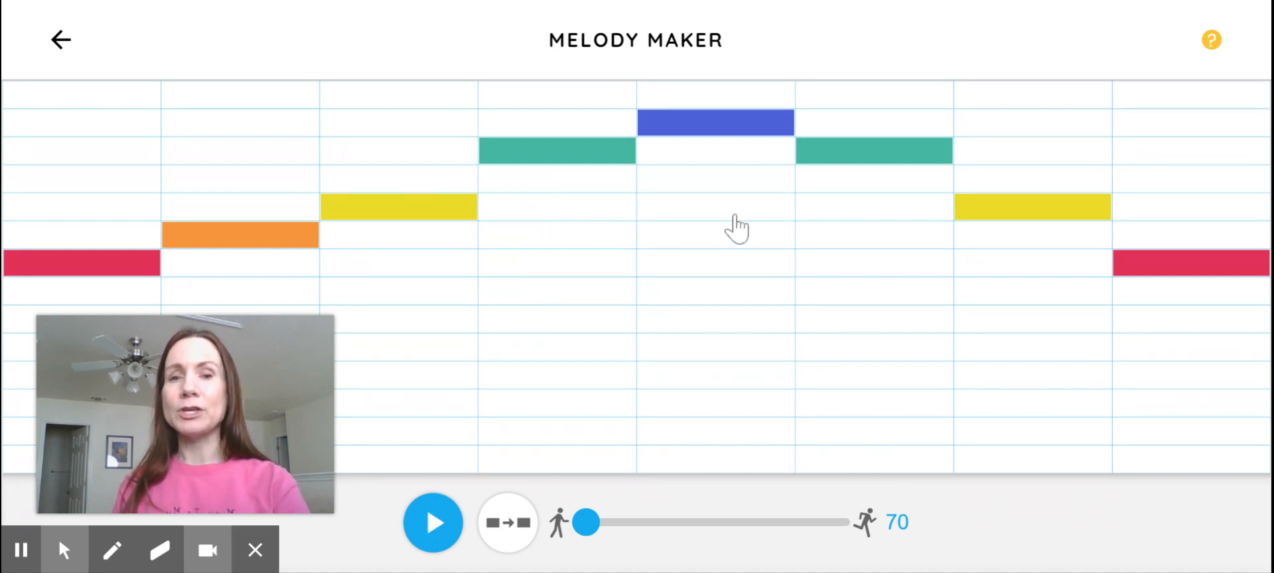
mouse_move(809, 275)
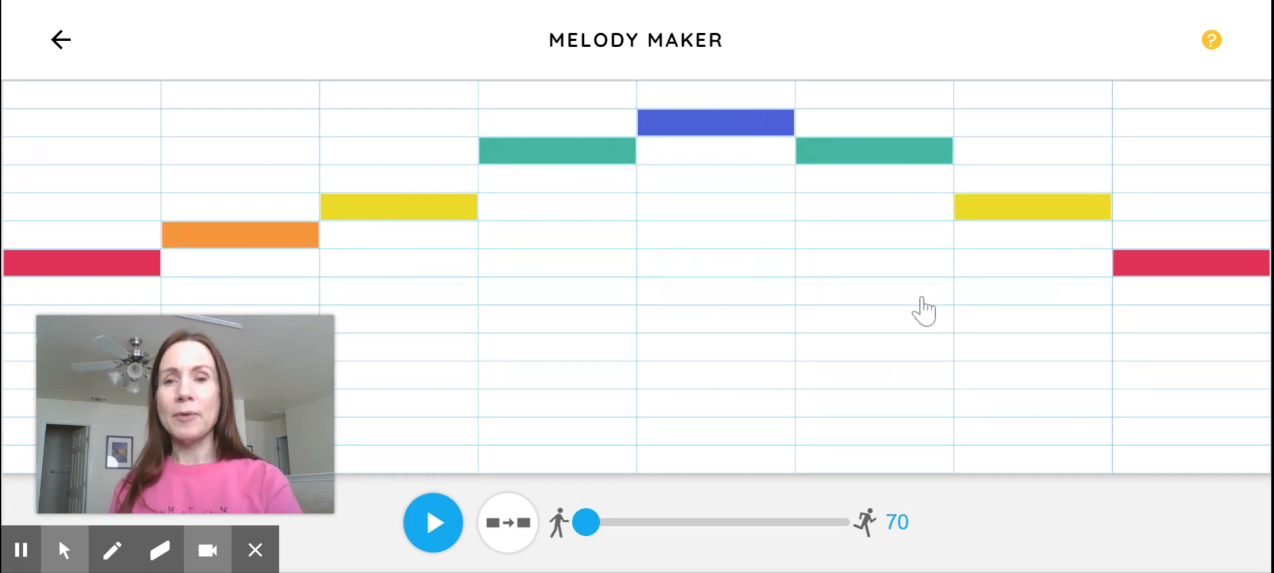
mouse_move(743, 308)
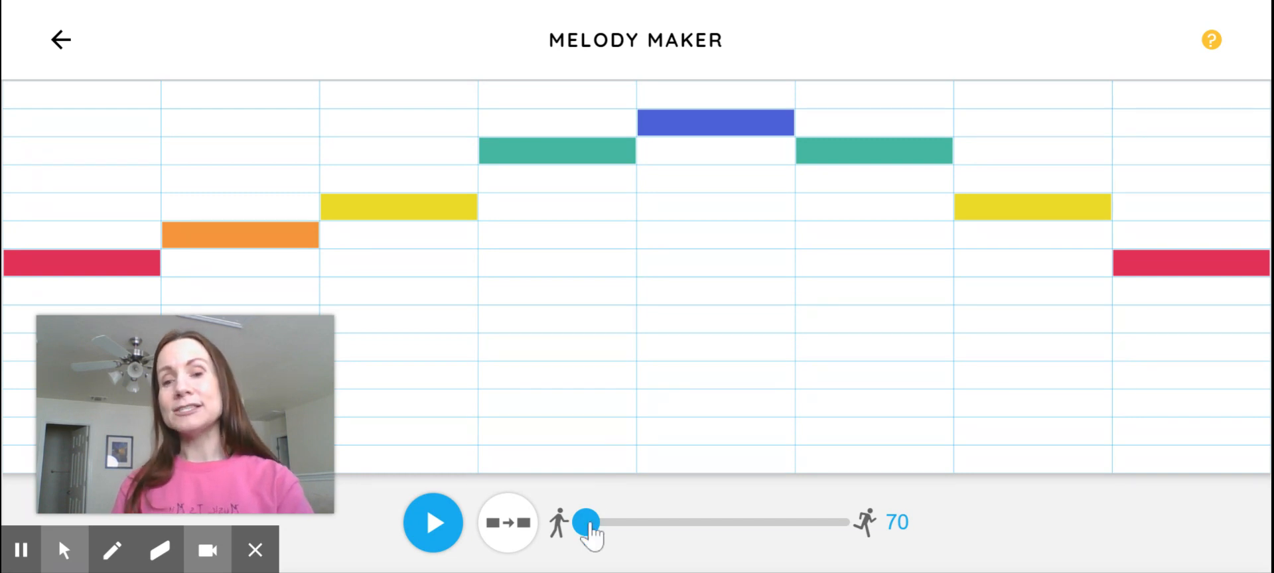
drag(585, 522, 841, 522)
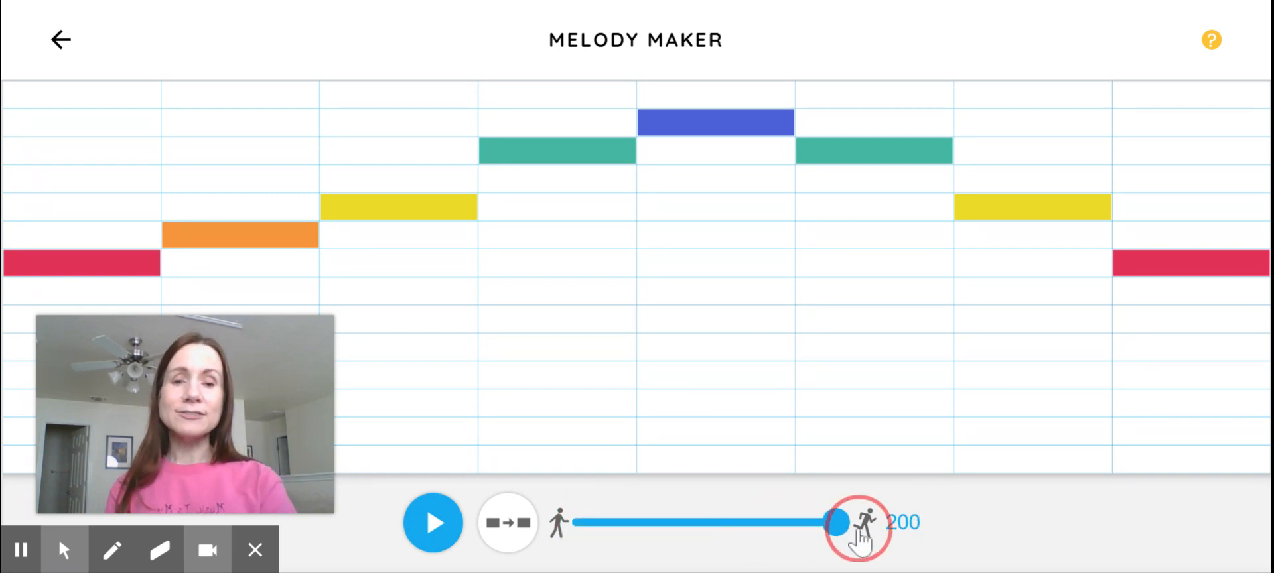
click(432, 523)
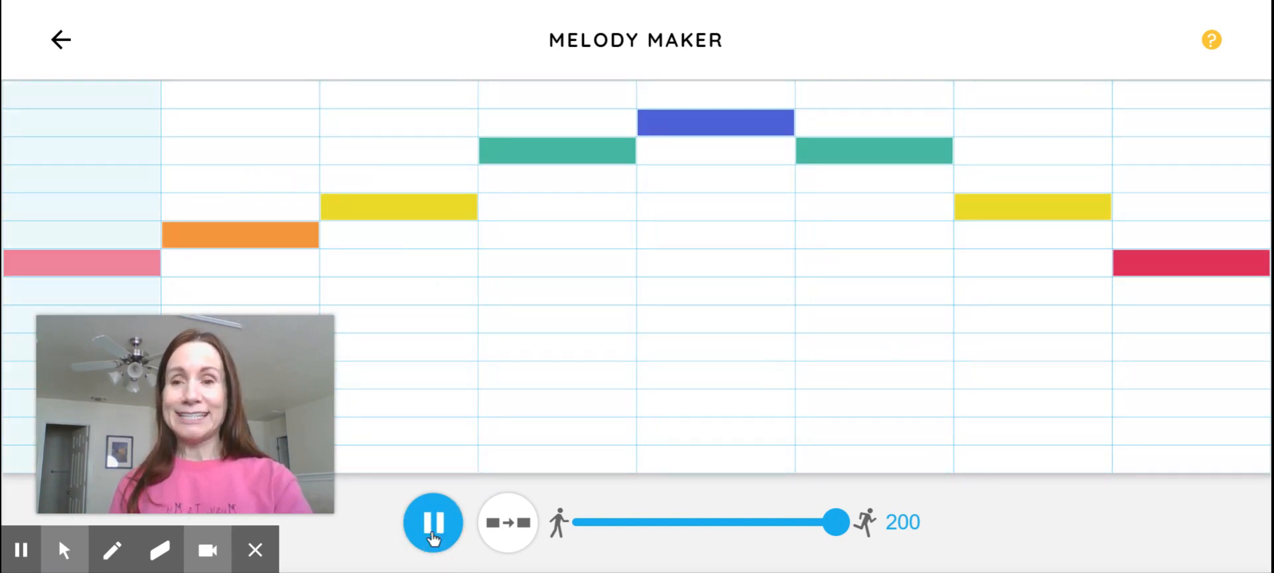
click(432, 523)
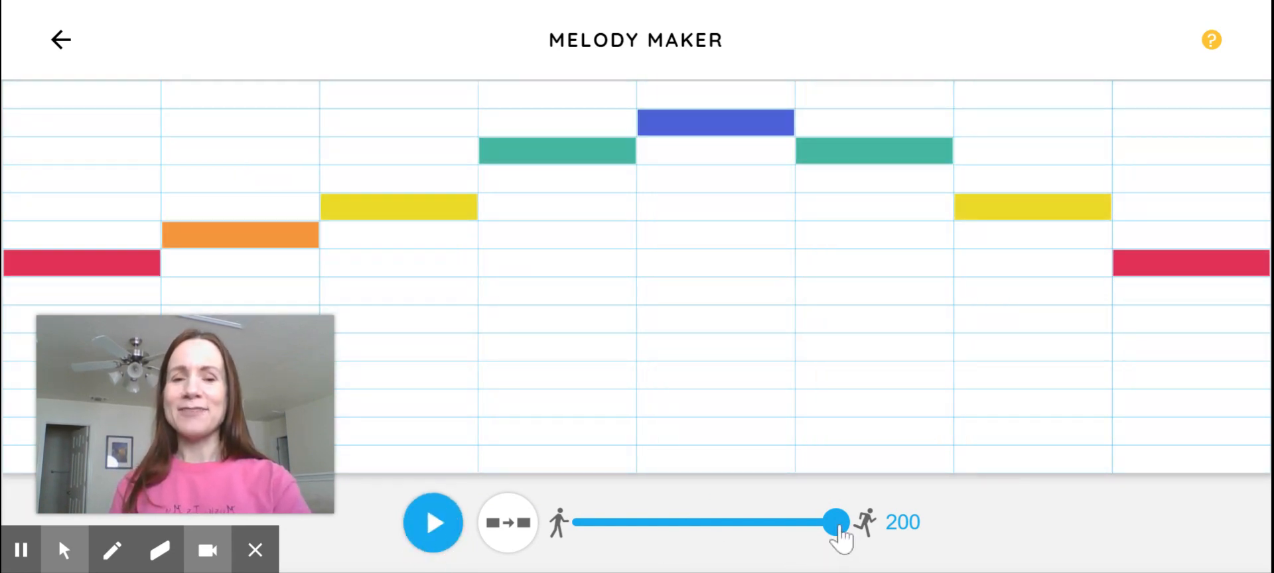
drag(838, 522, 586, 521)
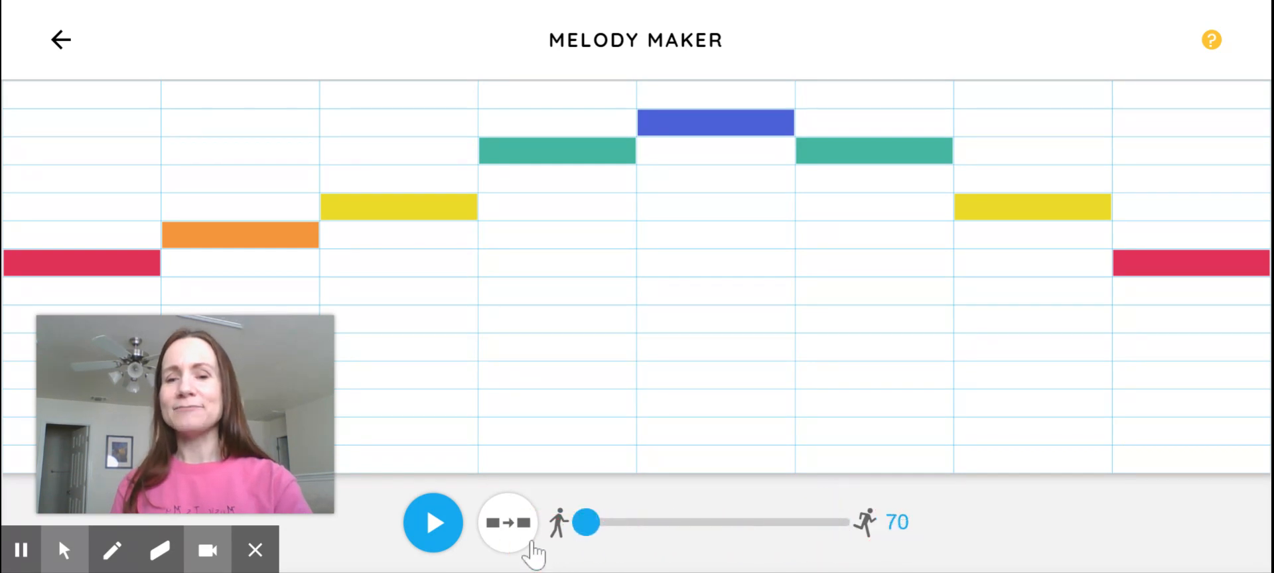
mouse_move(519, 539)
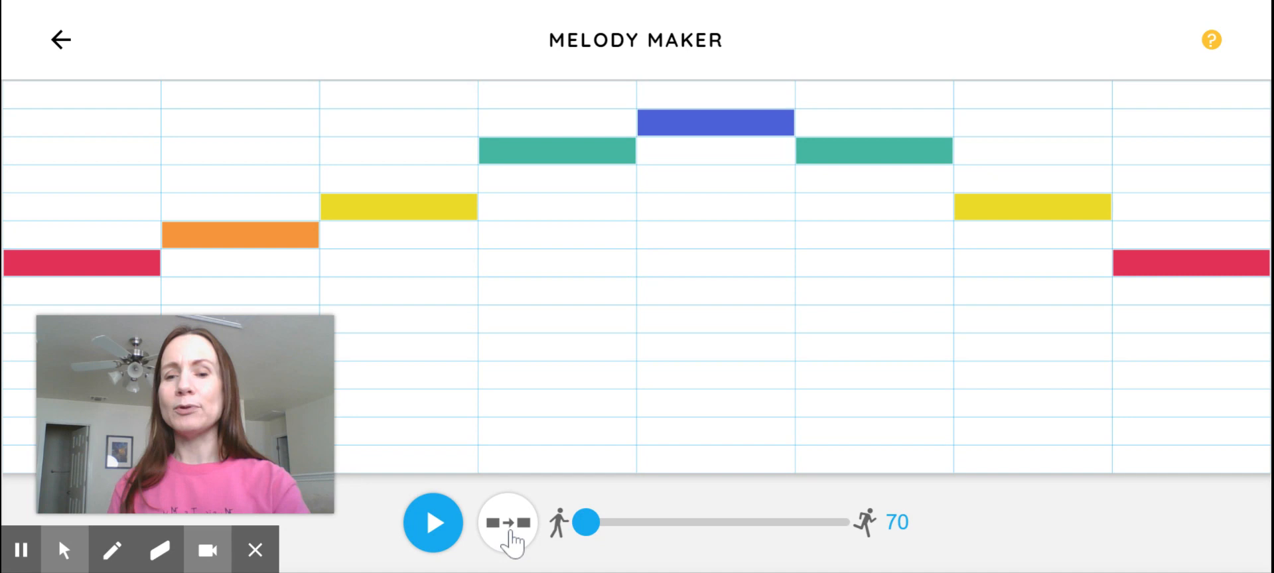
Step: Switch harmony on, play the harmonised melody, then stop playback
click(510, 523)
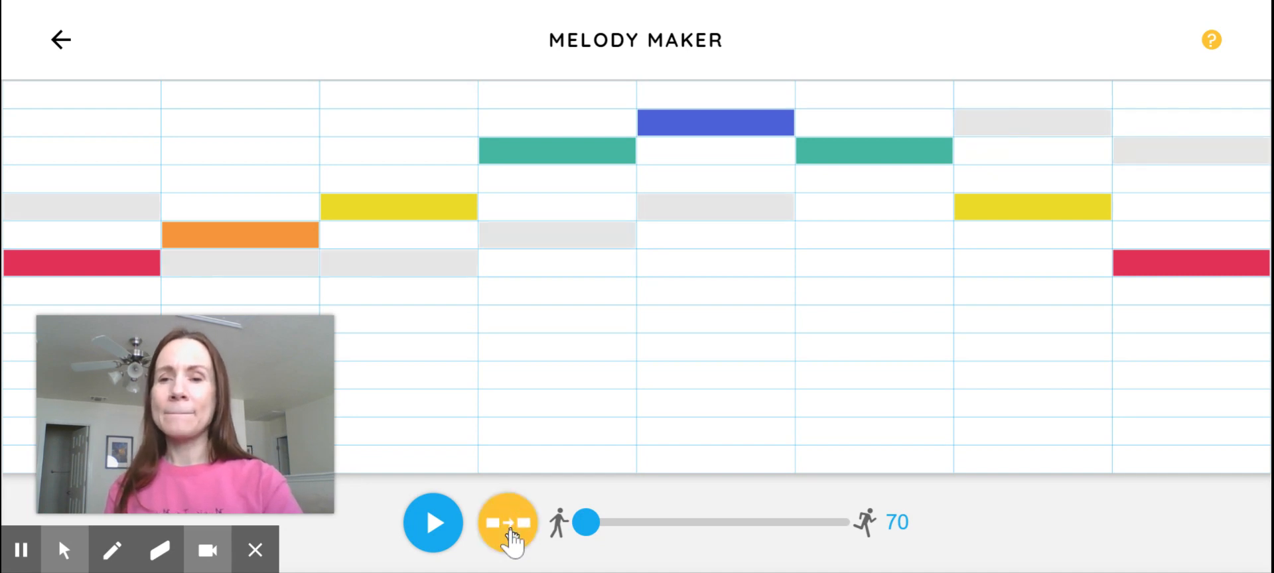
mouse_move(443, 531)
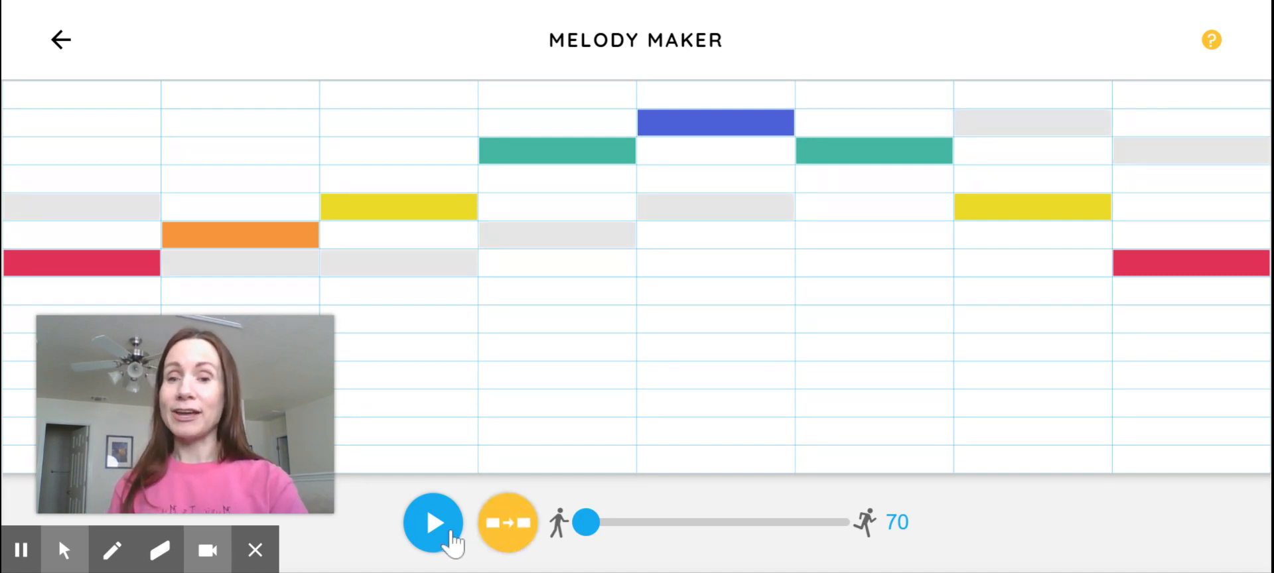
click(433, 523)
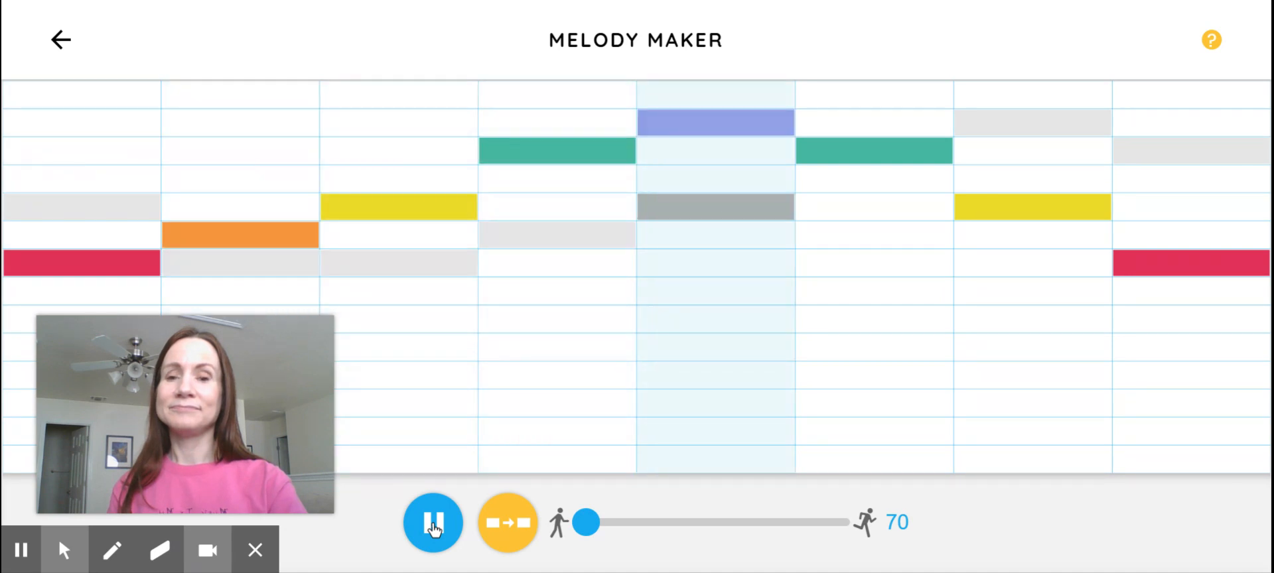
click(433, 521)
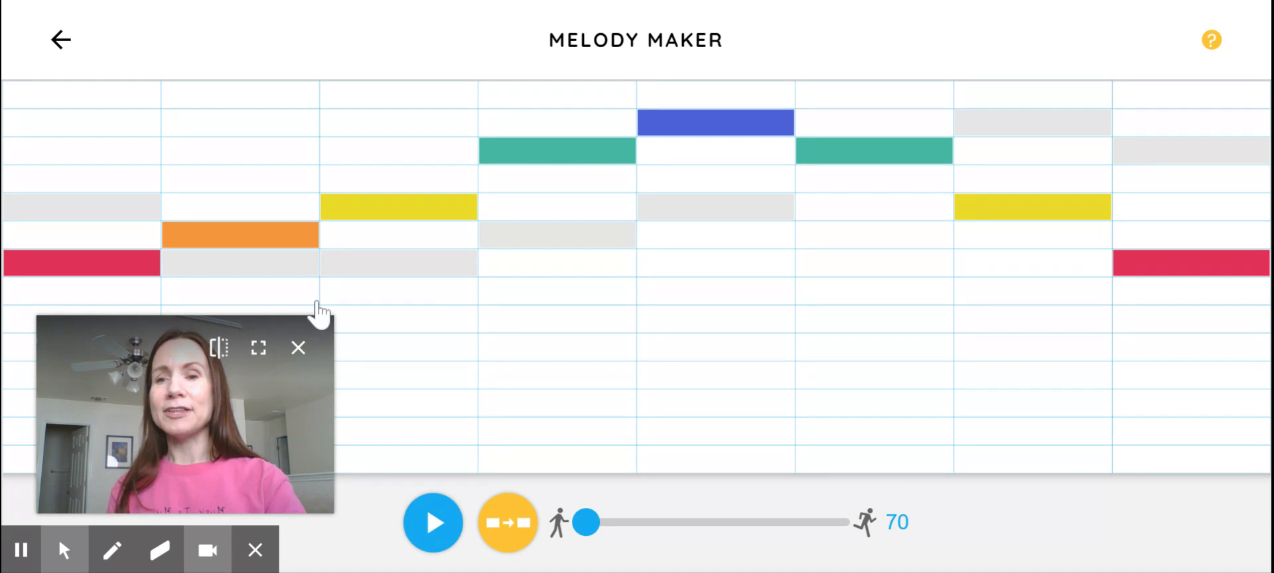
mouse_move(987, 301)
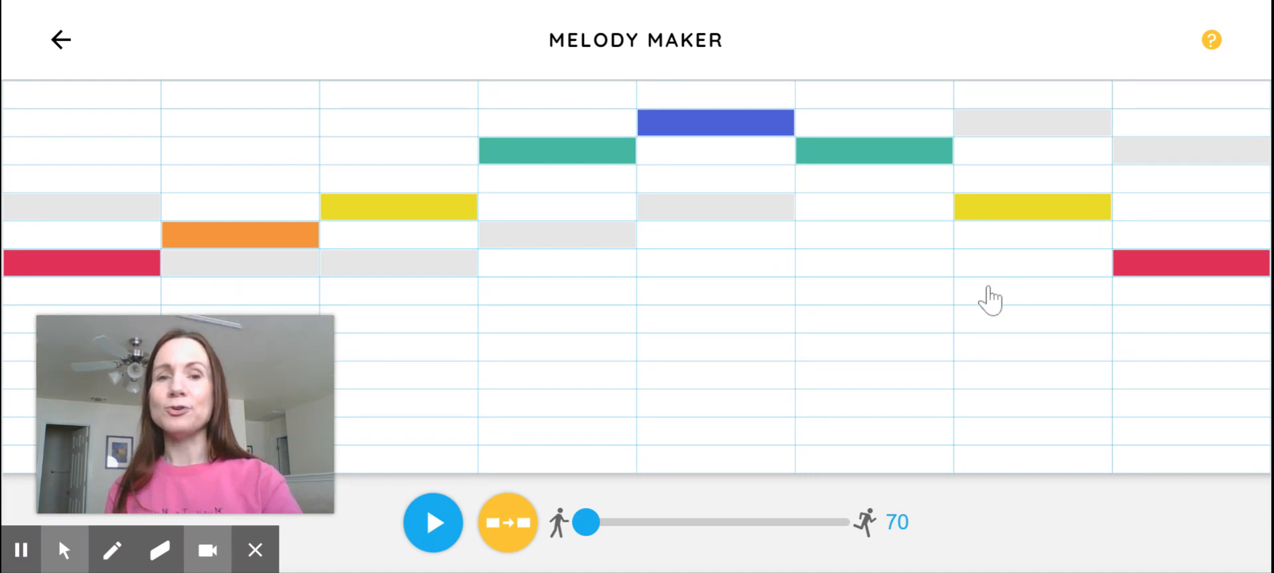
mouse_move(948, 318)
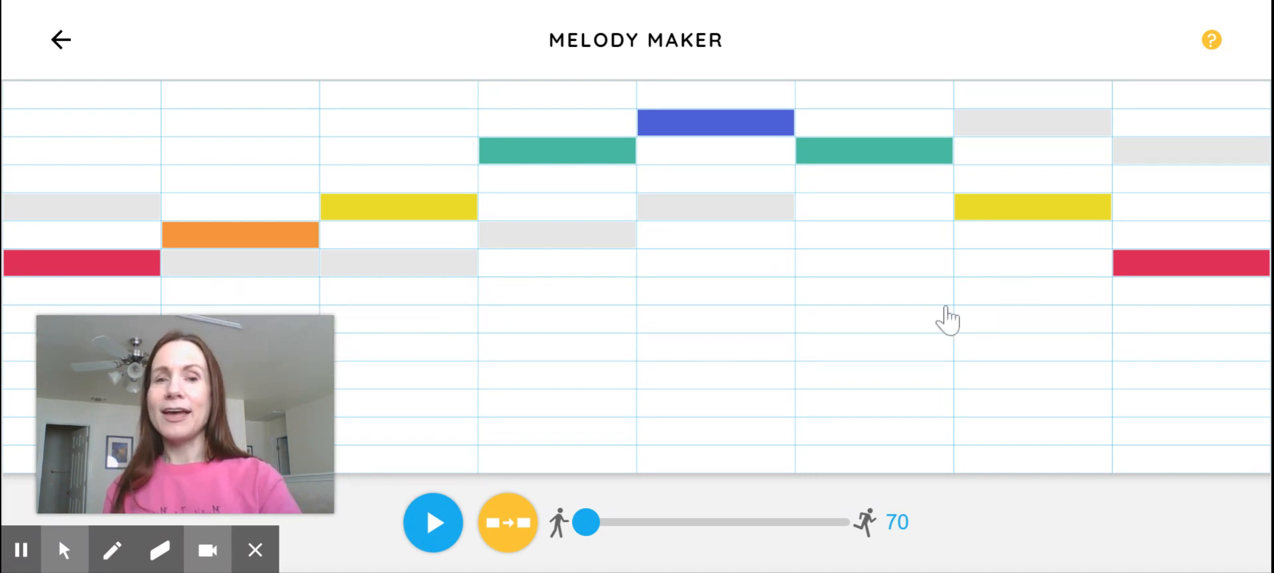
mouse_move(611, 362)
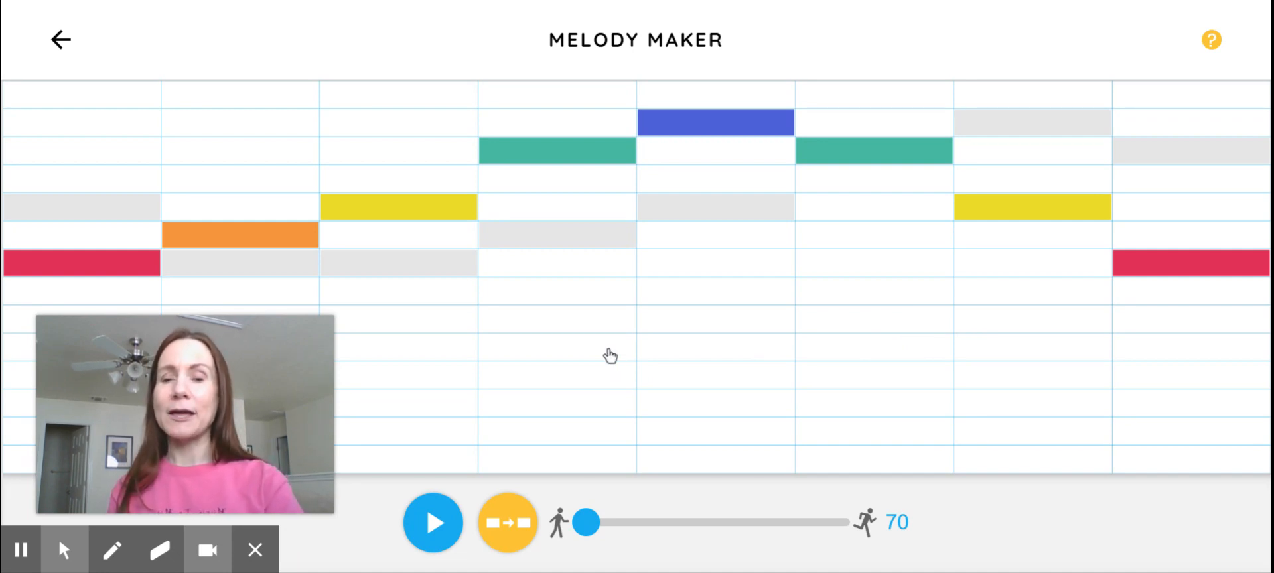
Step: Switch harmony back off so only the eight-note arch melody remains
click(507, 523)
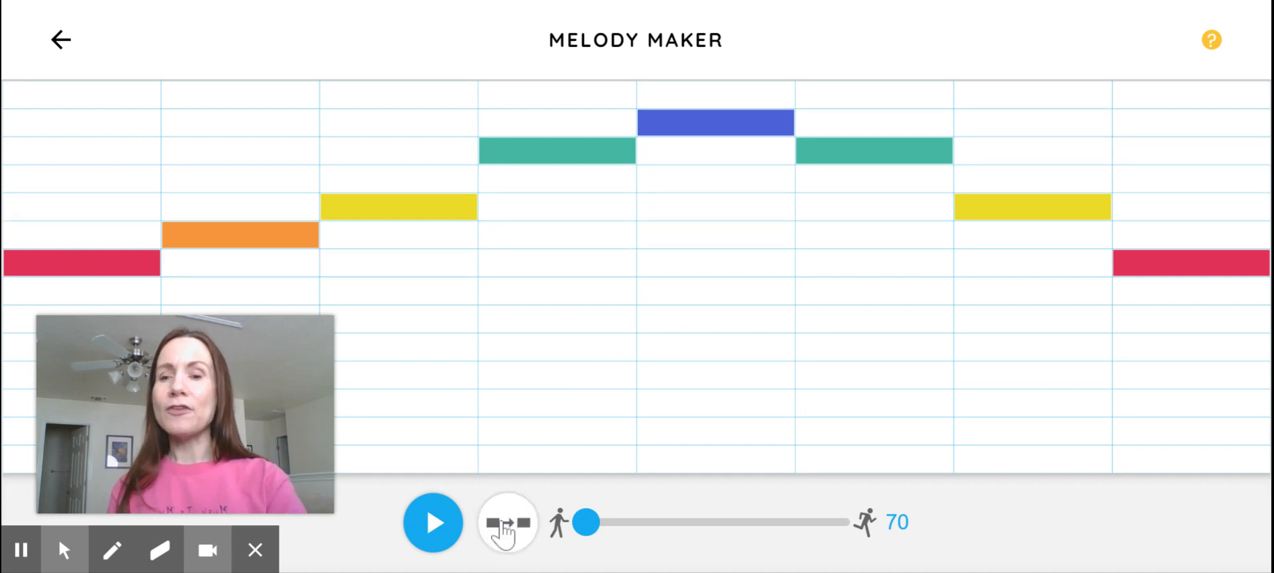
mouse_move(576, 403)
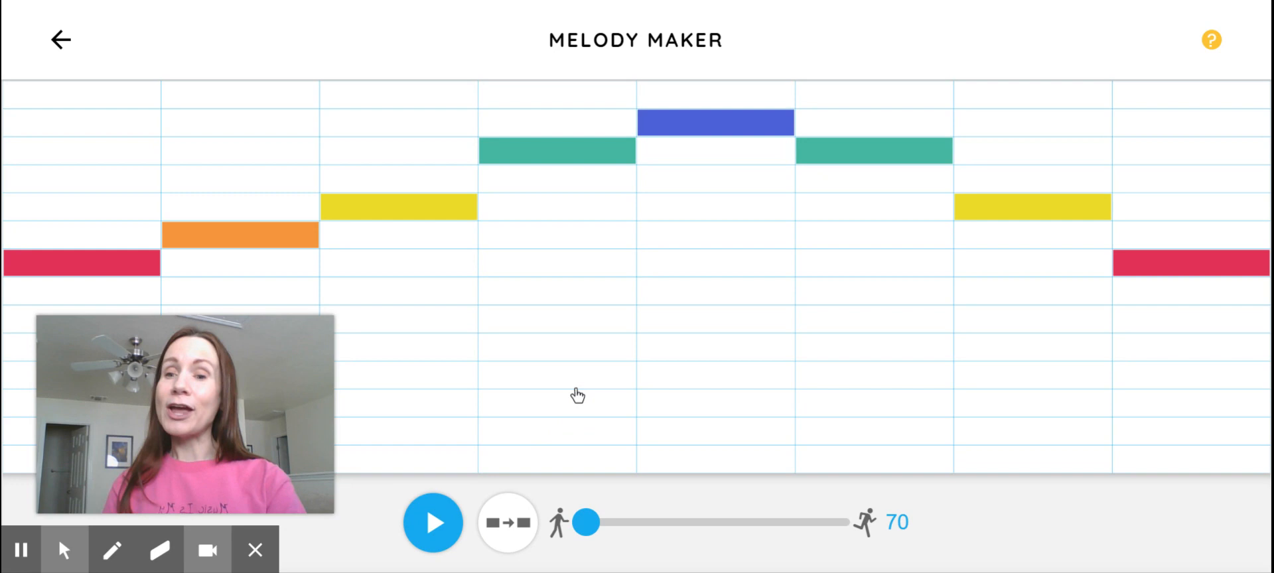
mouse_move(523, 405)
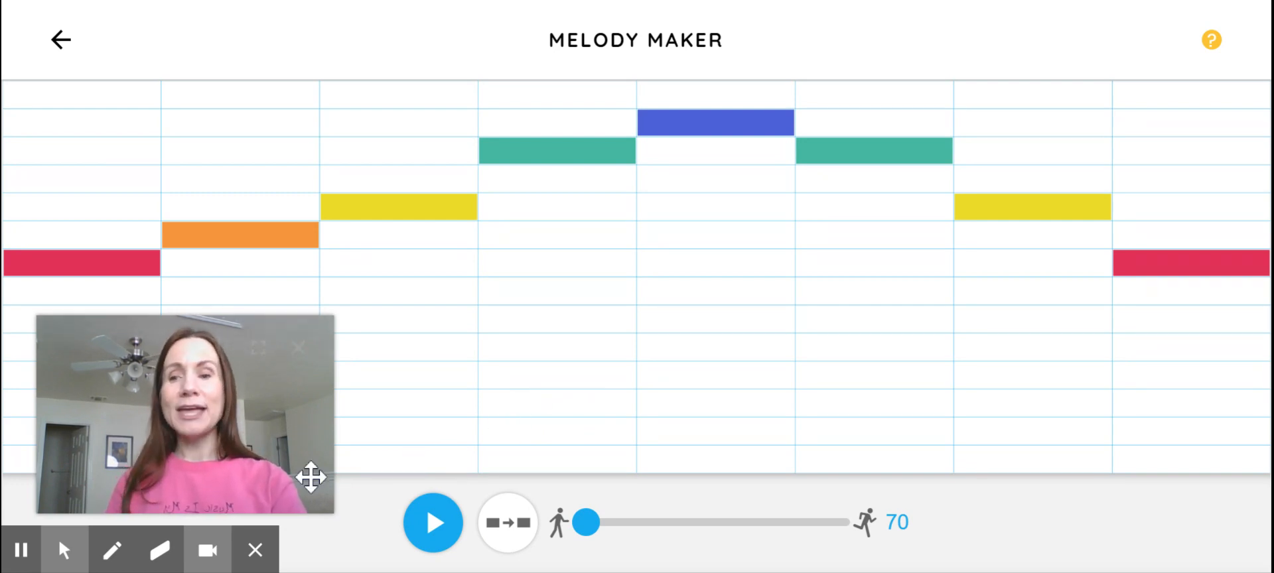
mouse_move(24, 551)
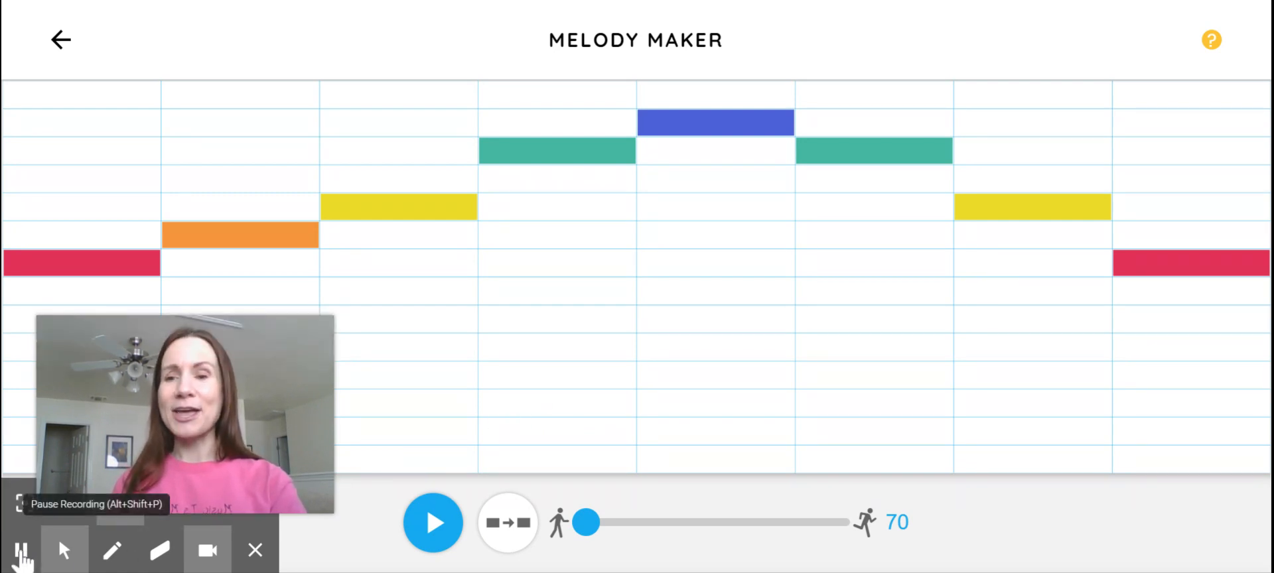